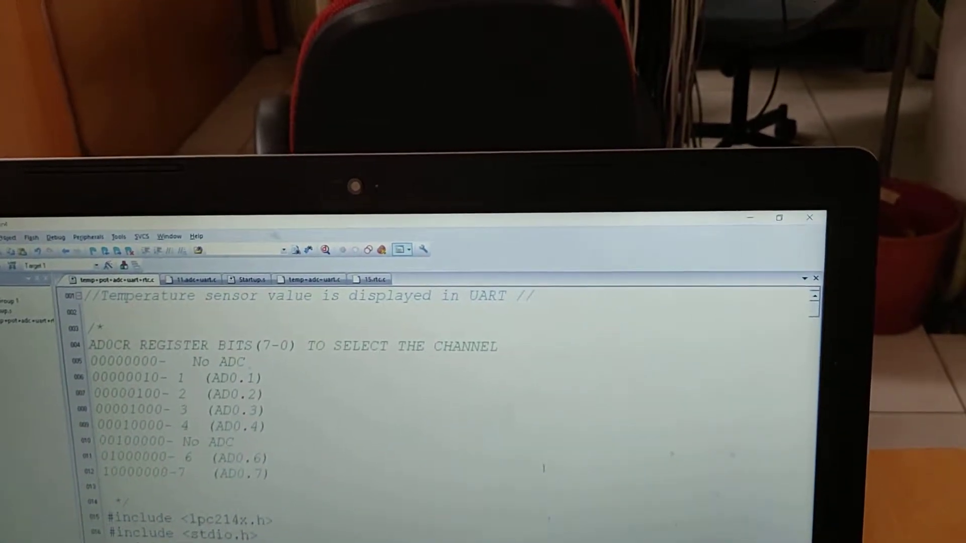
{"action": "scroll", "scroll_direction": "down", "scroll_amount": 3}
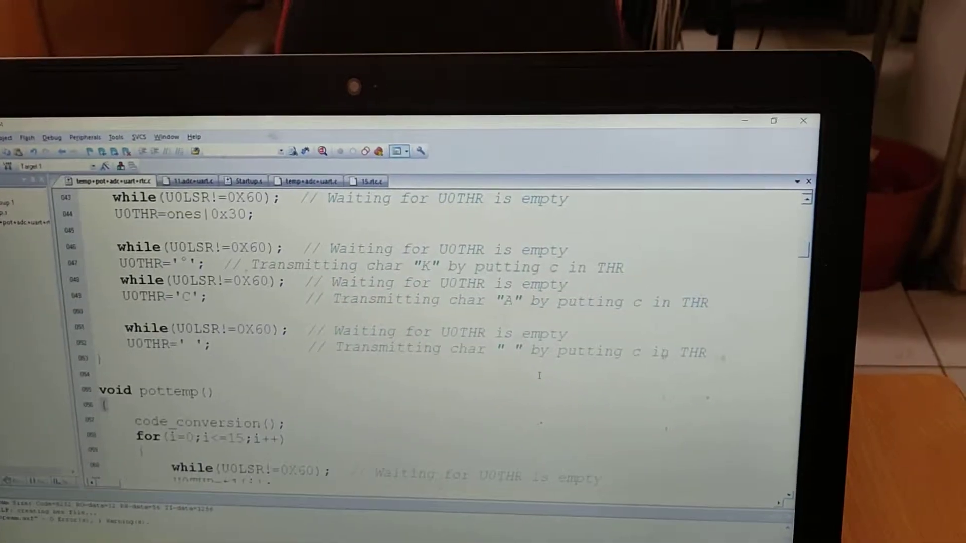
{"action": "scroll", "scroll_direction": "down", "scroll_amount": 3}
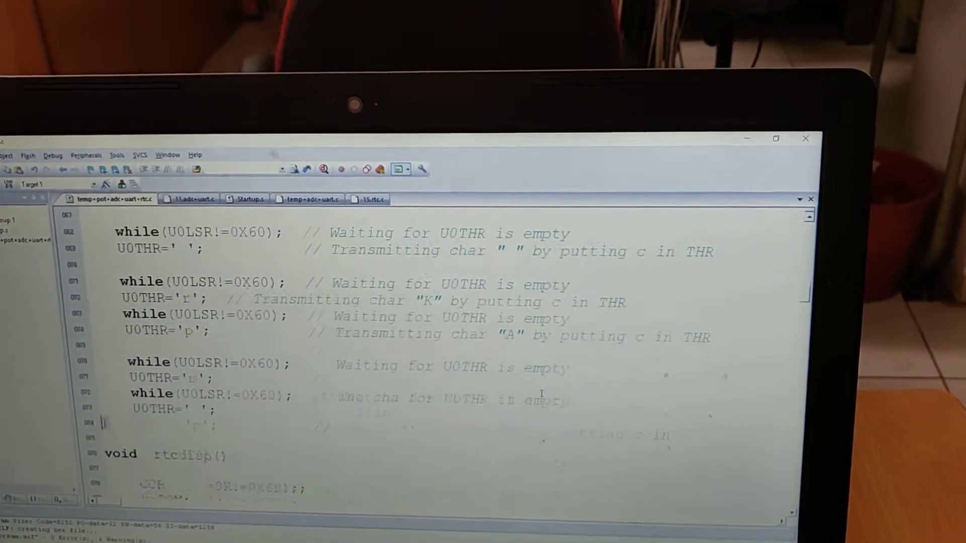
{"action": "scroll", "scroll_direction": "down", "scroll_amount": 3}
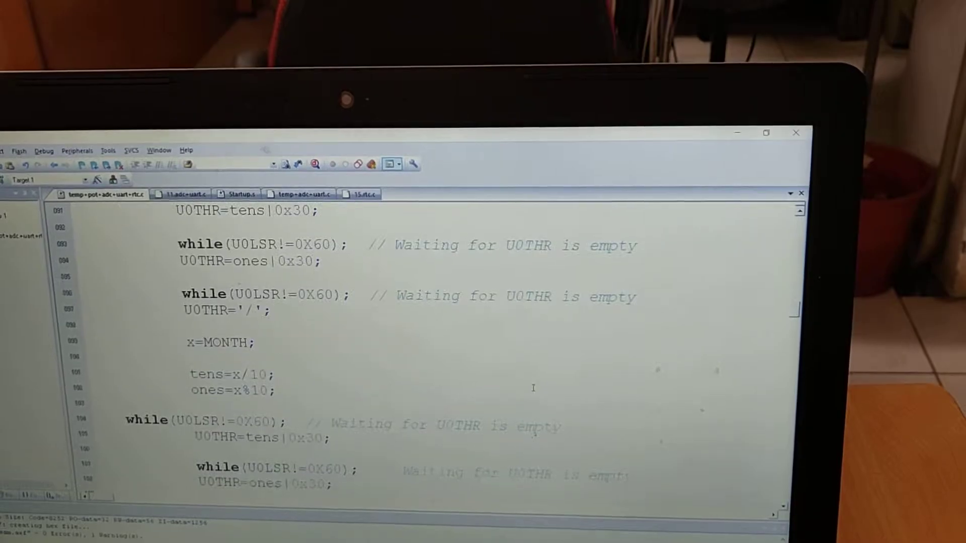
{"action": "scroll", "scroll_direction": "down", "scroll_amount": 3}
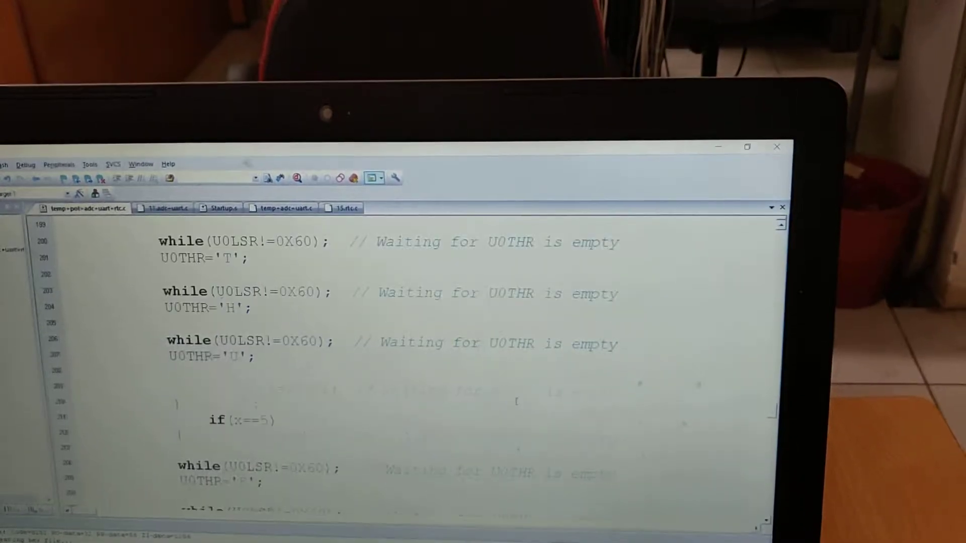
{"action": "scroll", "scroll_direction": "down", "scroll_amount": 3}
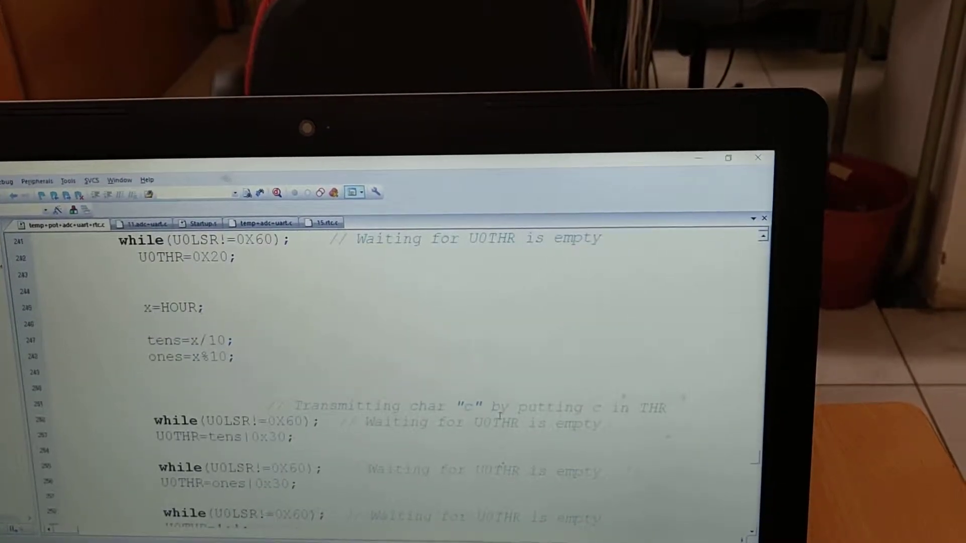
{"action": "scroll", "scroll_direction": "up", "scroll_amount": 3}
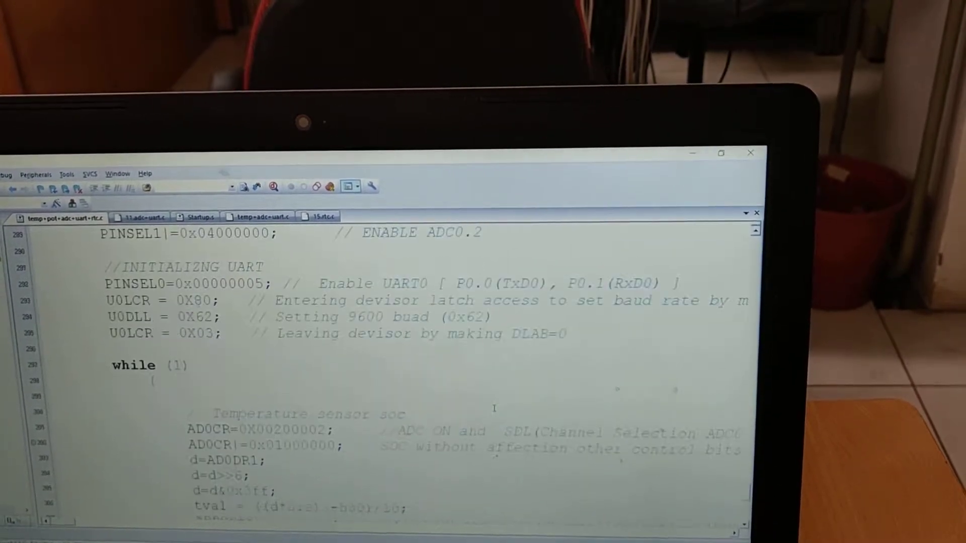
{"action": "scroll", "scroll_direction": "down", "scroll_amount": 3}
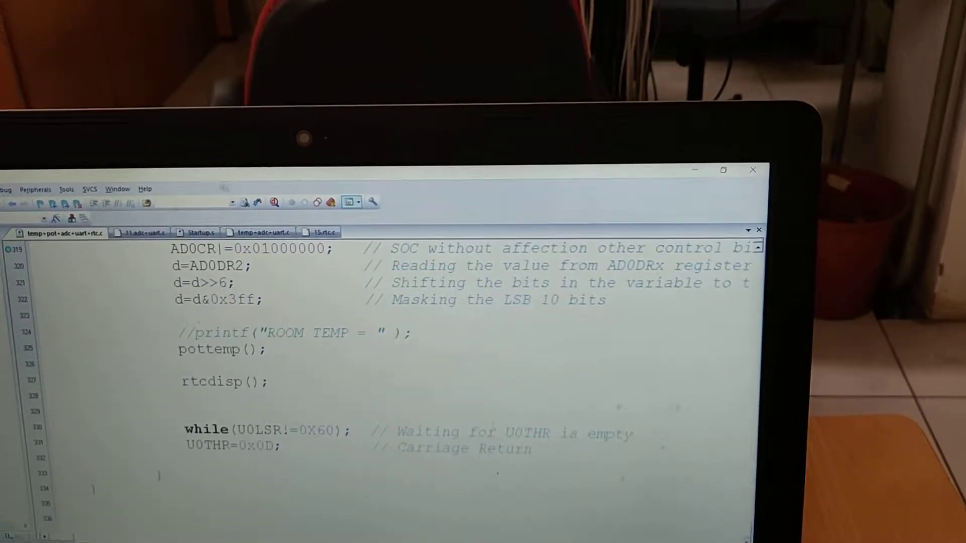